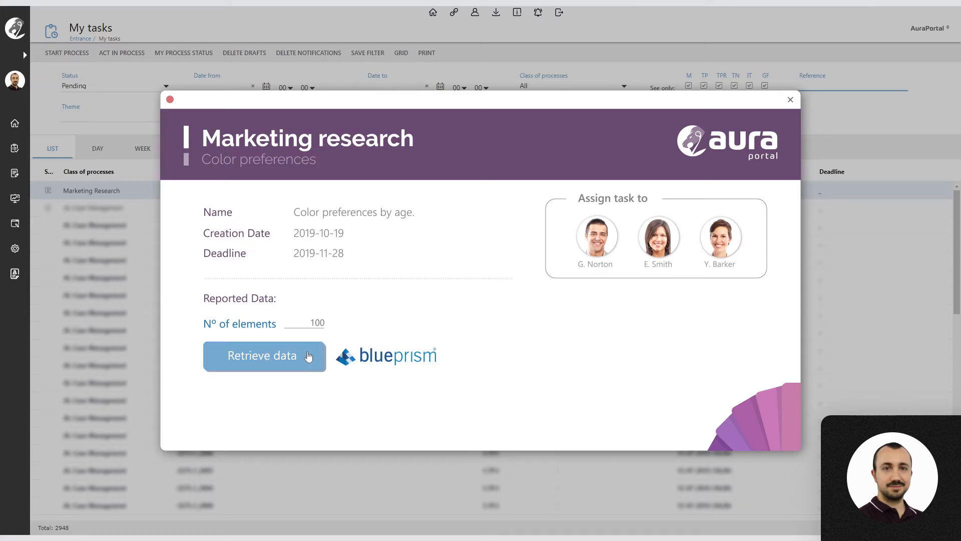
Launch the Retrieve data action to fetch 100 records for the Color preferences by age task.
{"action": "left_click", "coordinate": [791, 99]}
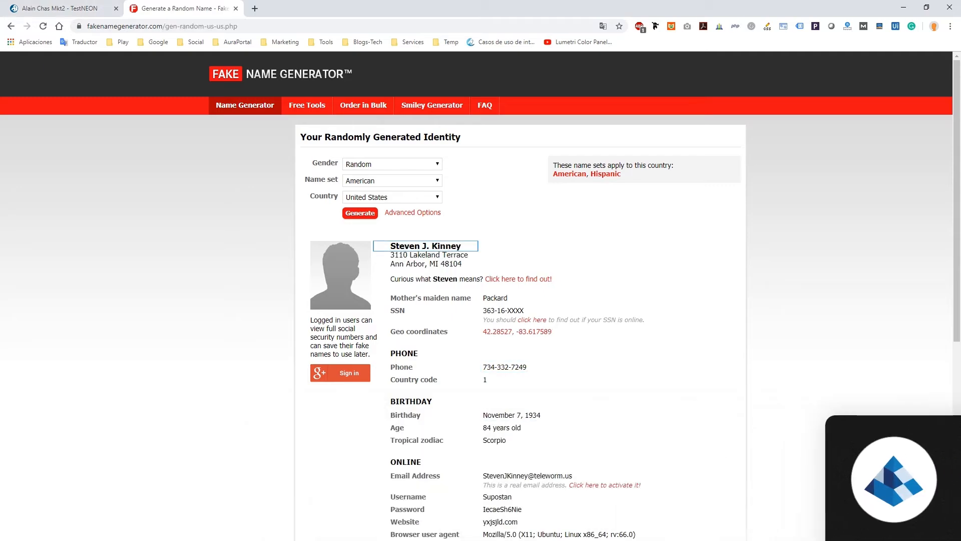
Let the Blue Prism robot generate random US identities like Steven J. Kinney on Fake Name Generator.
{"action": "left_click", "coordinate": [359, 213]}
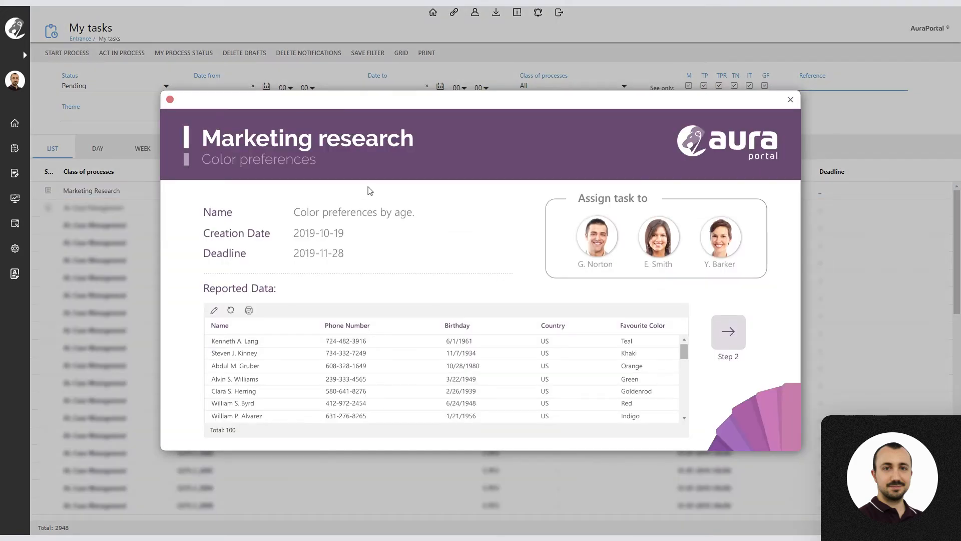
{"action": "mouse_move", "coordinate": [510, 322]}
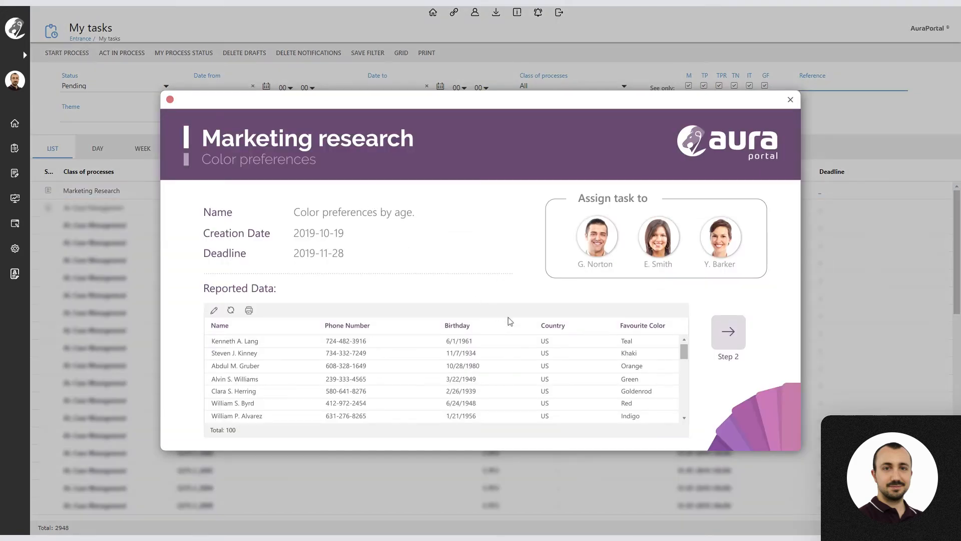
{"action": "mouse_move", "coordinate": [728, 330]}
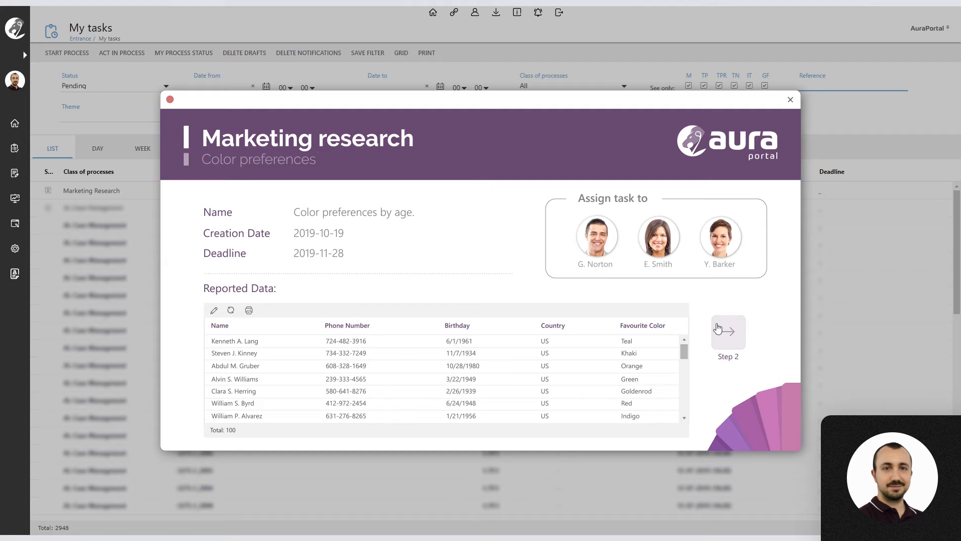
Advance the Marketing research task with its 100 reported records to Step 2.
{"action": "left_click", "coordinate": [727, 333]}
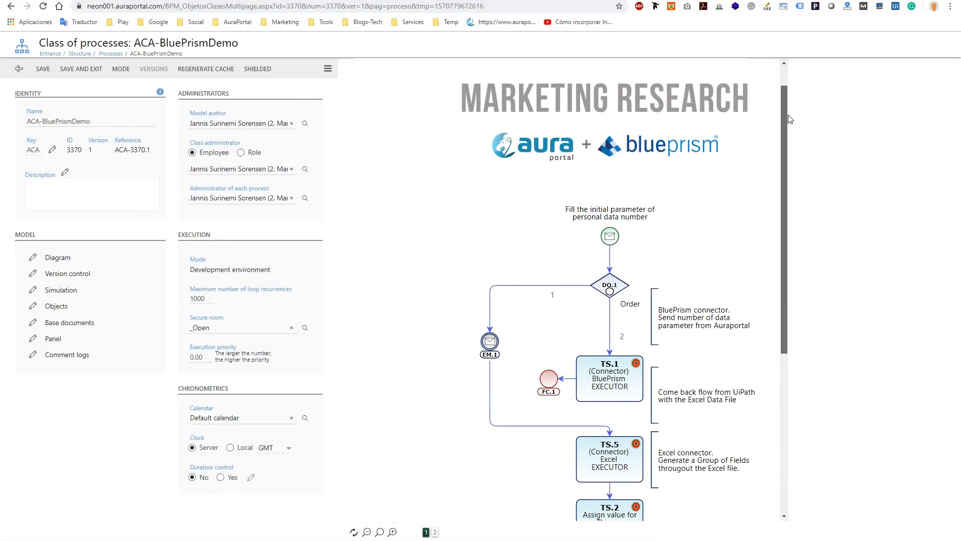
Scroll the ACA-BluePrismDemo Marketing Research diagram down to its end event.
{"action": "scroll", "scroll_direction": "down", "scroll_amount": 3}
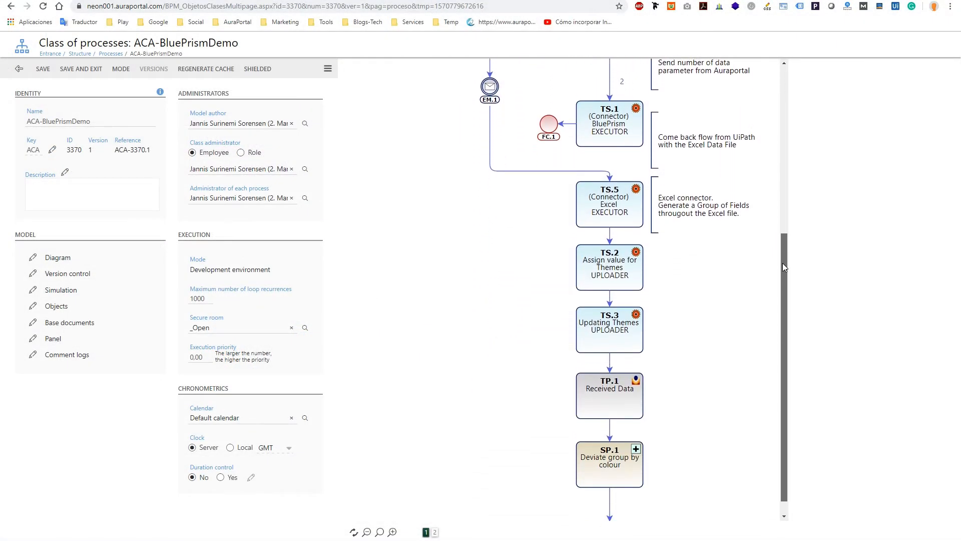
{"action": "scroll", "scroll_direction": "down", "scroll_amount": 3}
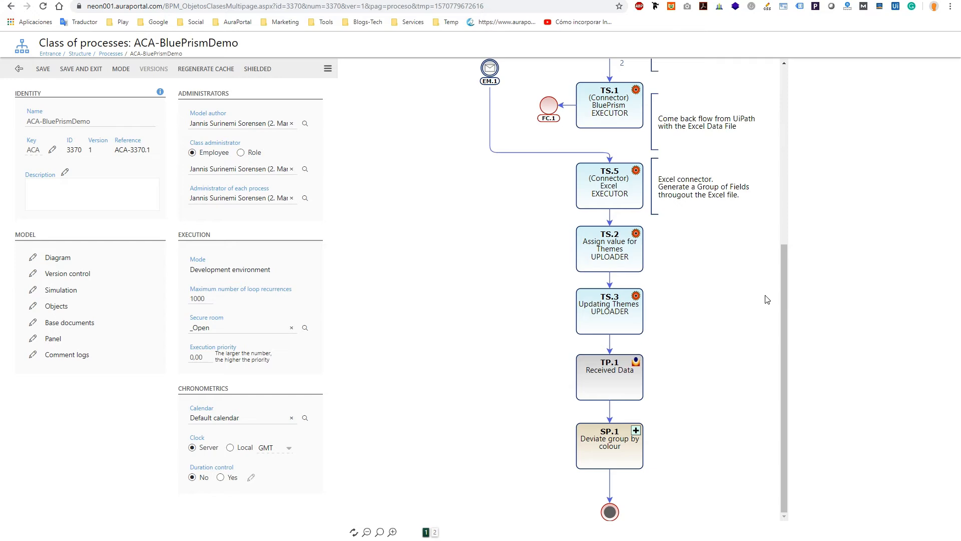